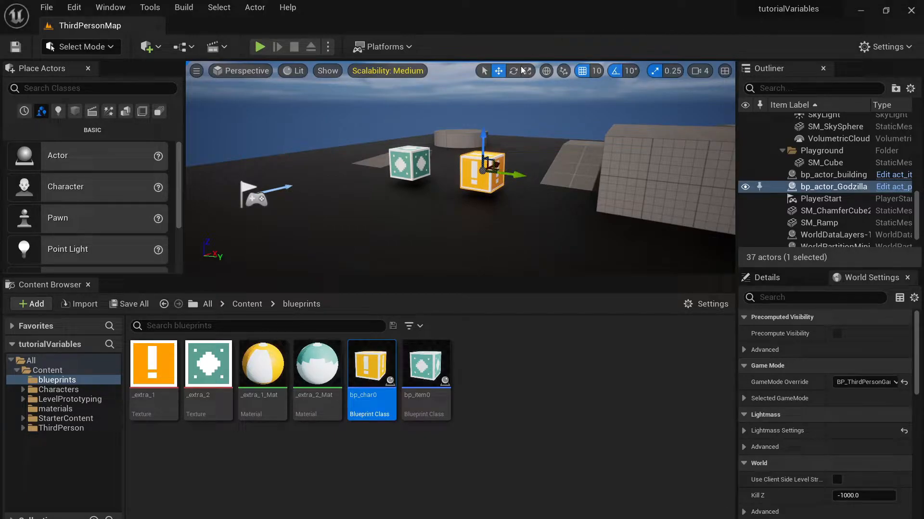
- Open the bp_char0 Blueprint from the Content Browser's blueprints folder
click(832, 174)
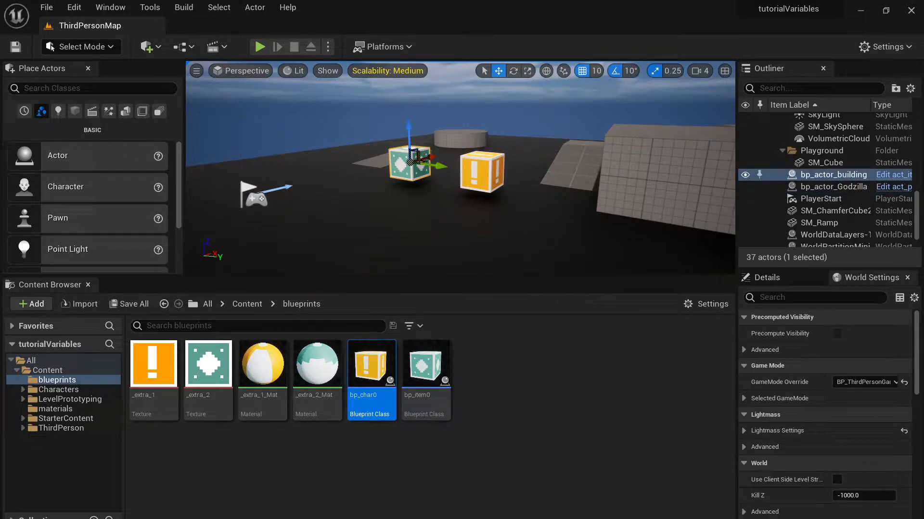
double_click(371, 363)
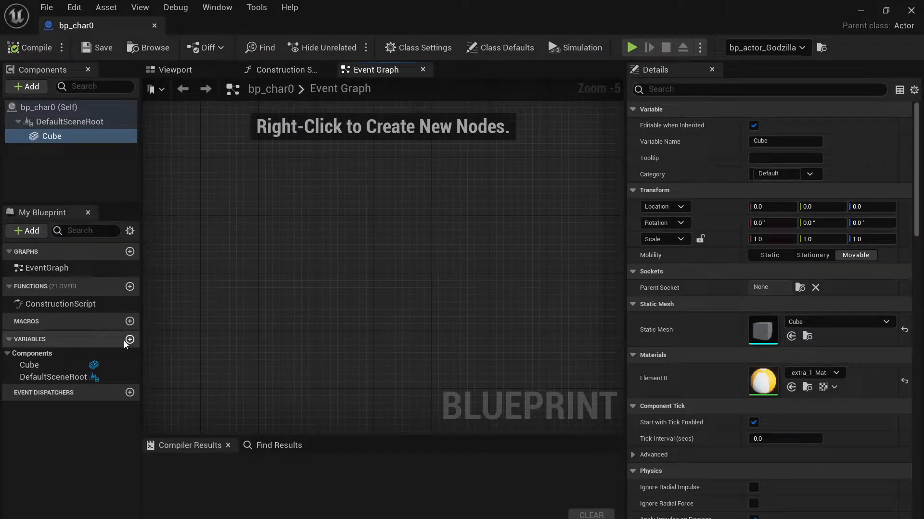
- Add a playerScore variable of type Integer to bp_char0
text(playerScore)
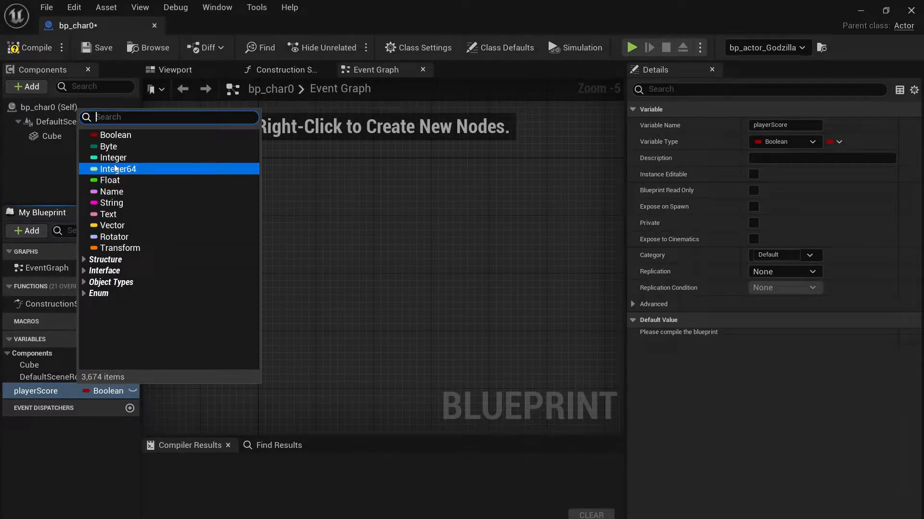
click(113, 156)
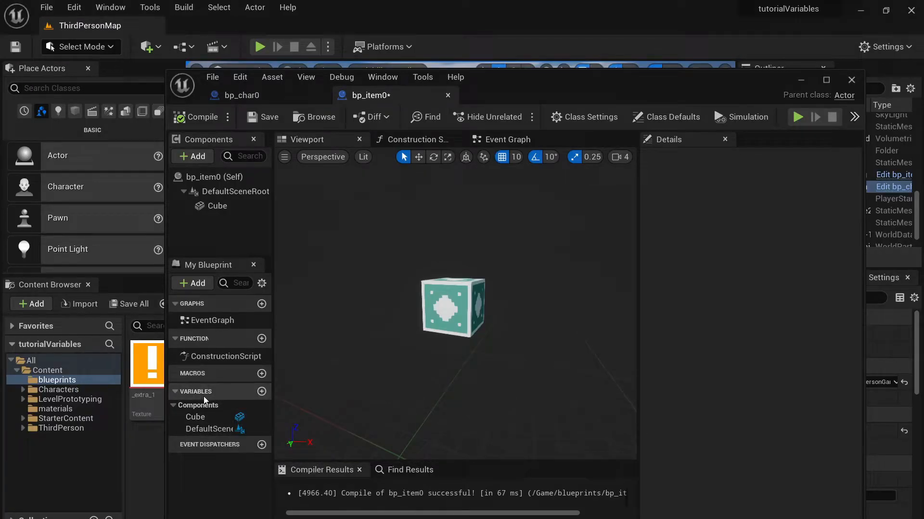
mouse_move(262, 392)
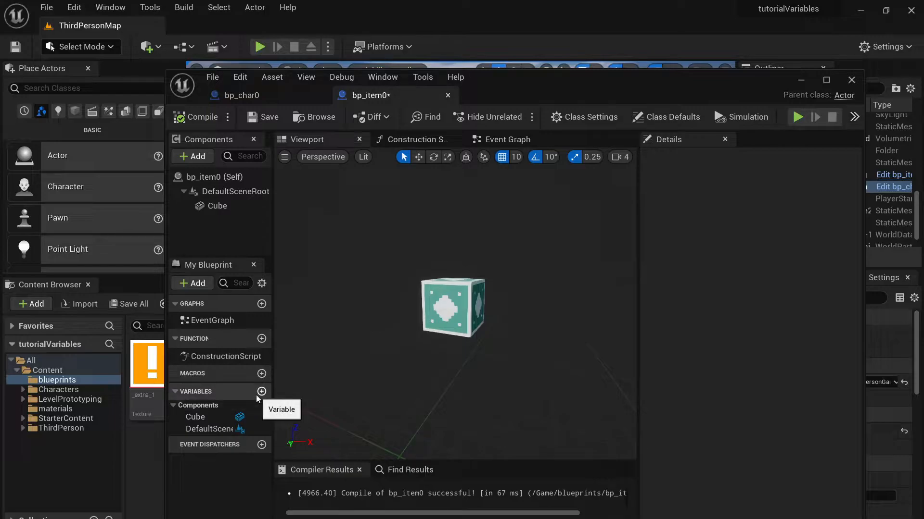
- In bp_item0's Event Graph, wire Event BeginPlay into Get All Actors Of Class
click(508, 139)
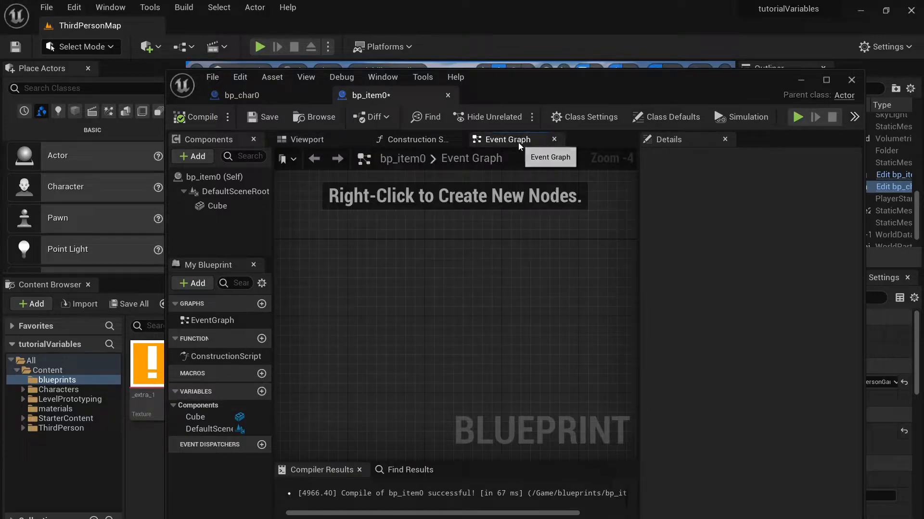
text(e)
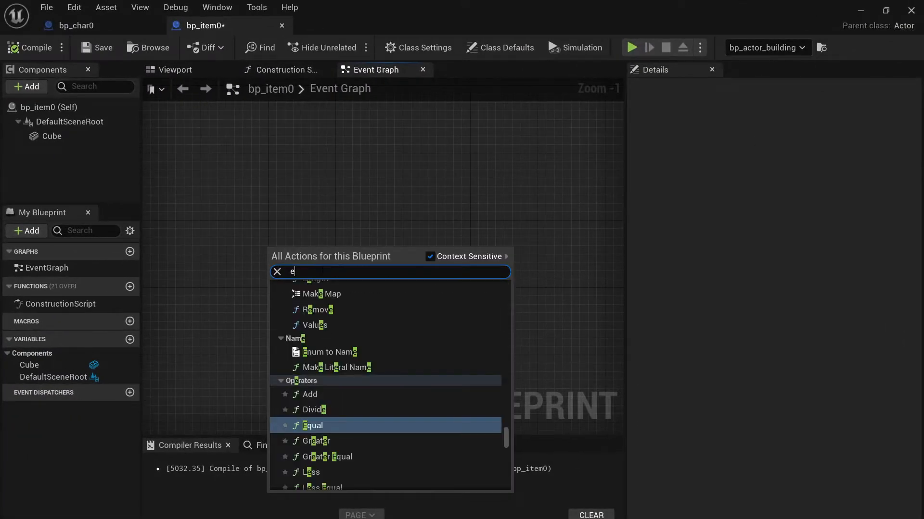
text(vent)
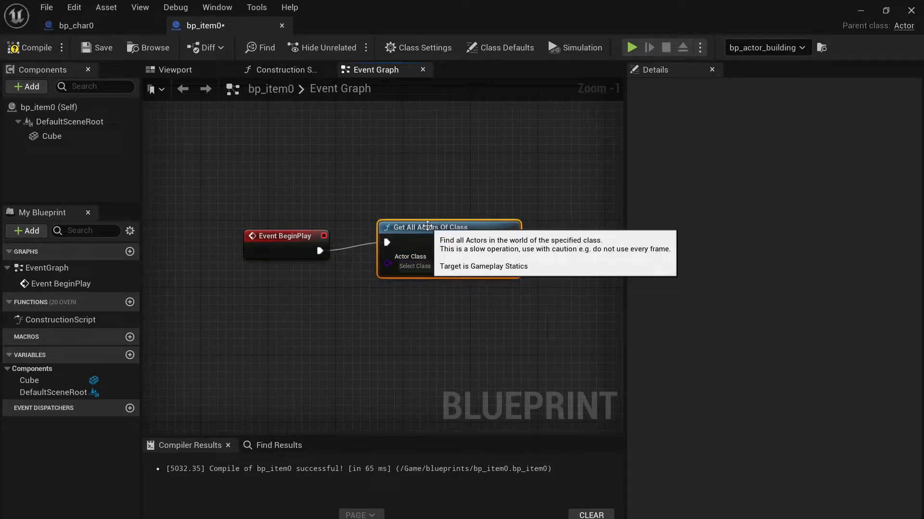
- Target bp_char0 in Get All Actors Of Class and start wiring its Out Actors array
click(414, 267)
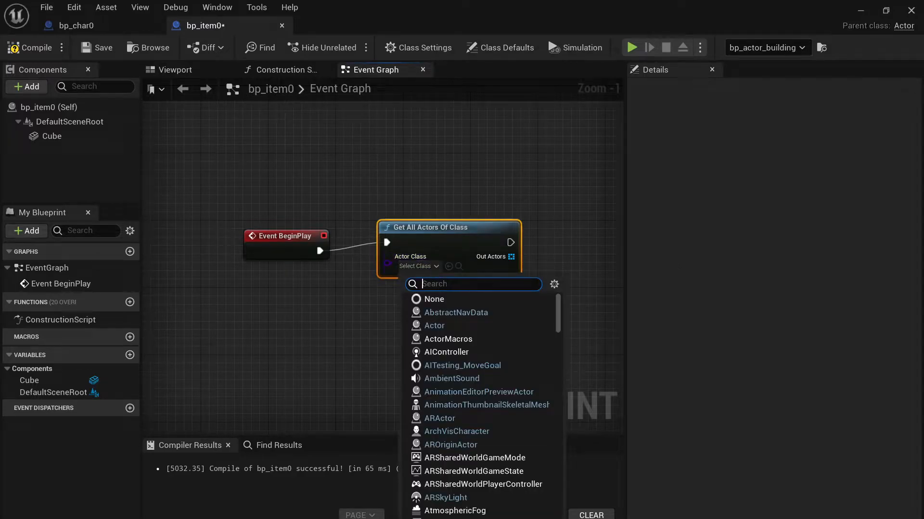
text(char)
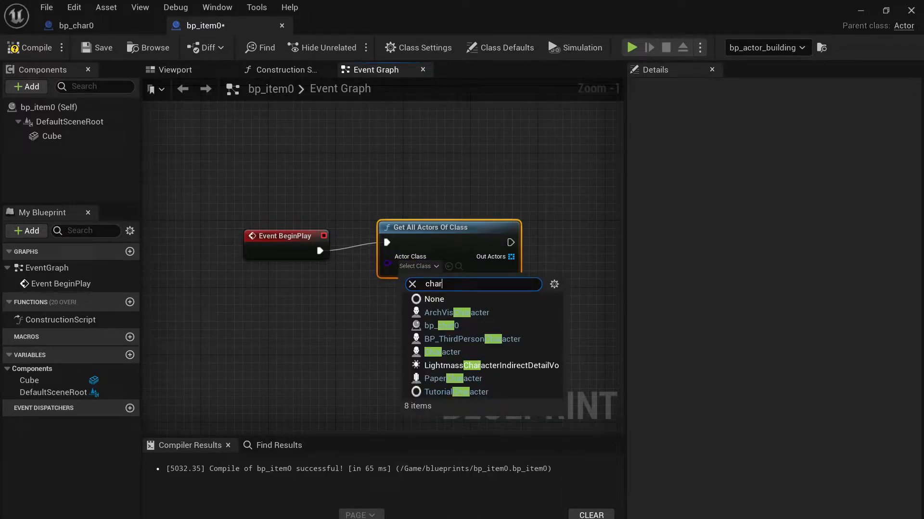
click(442, 326)
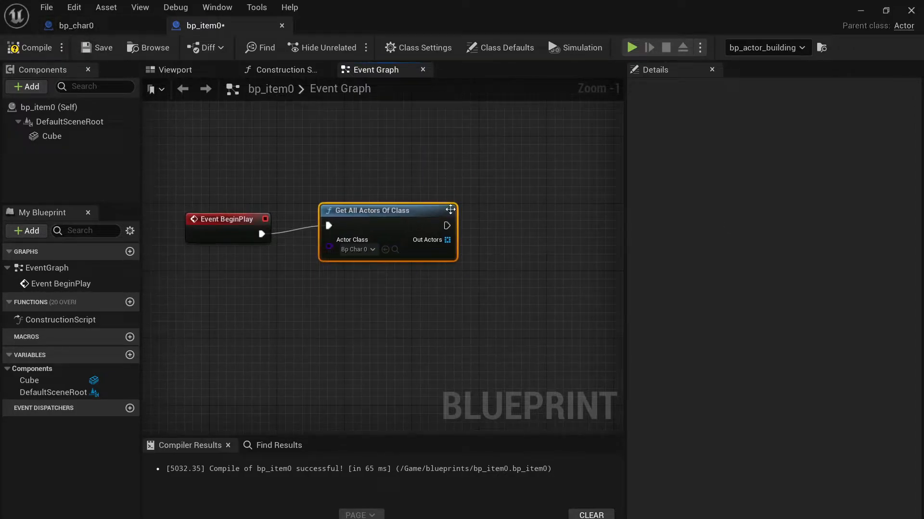
drag(445, 239, 513, 289)
text(get copy)
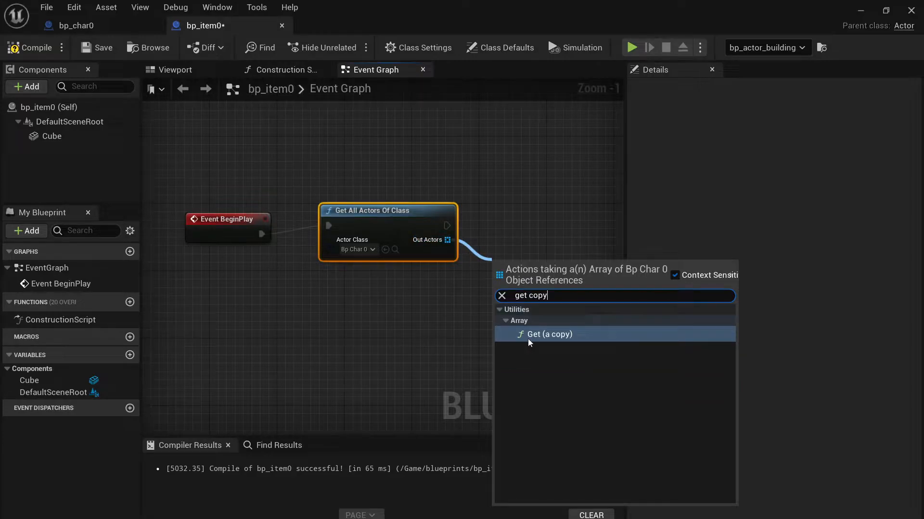
- Get a copy of the first found actor and read its Player Score
click(548, 334)
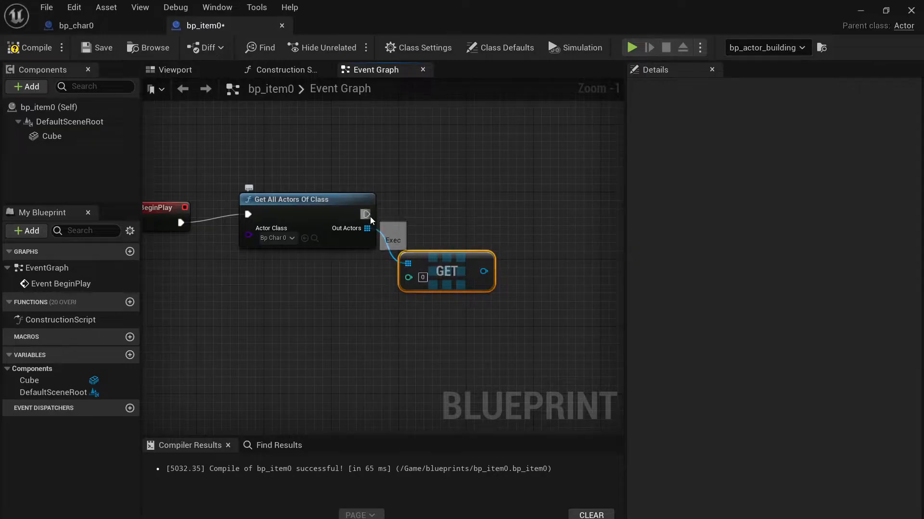
mouse_move(482, 271)
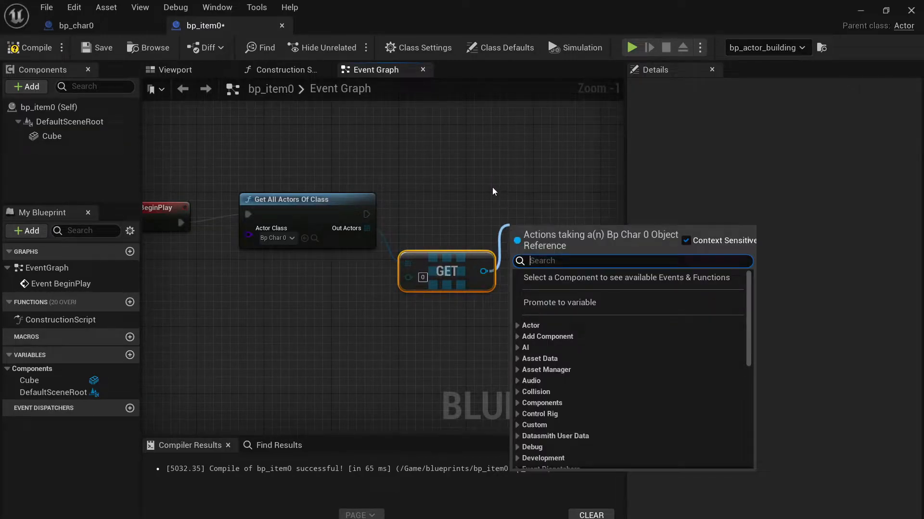
text(playe)
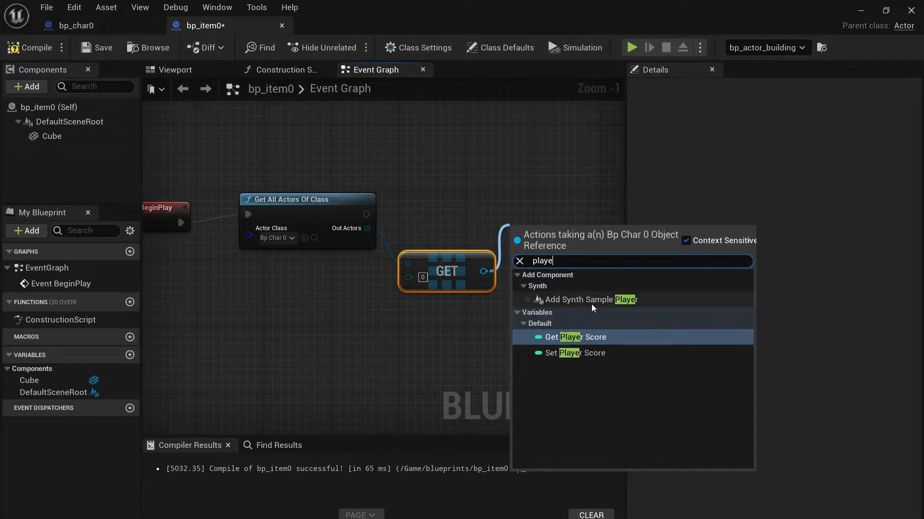
click(570, 337)
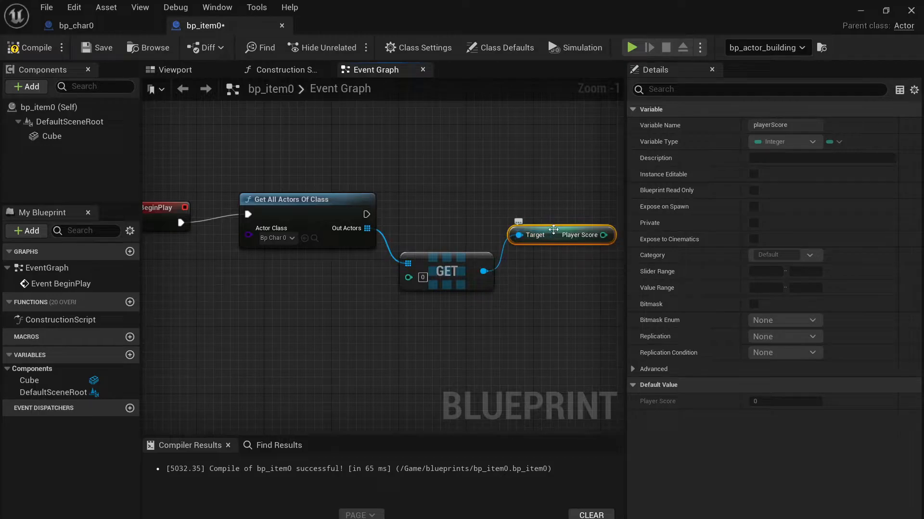
drag(482, 271, 524, 236)
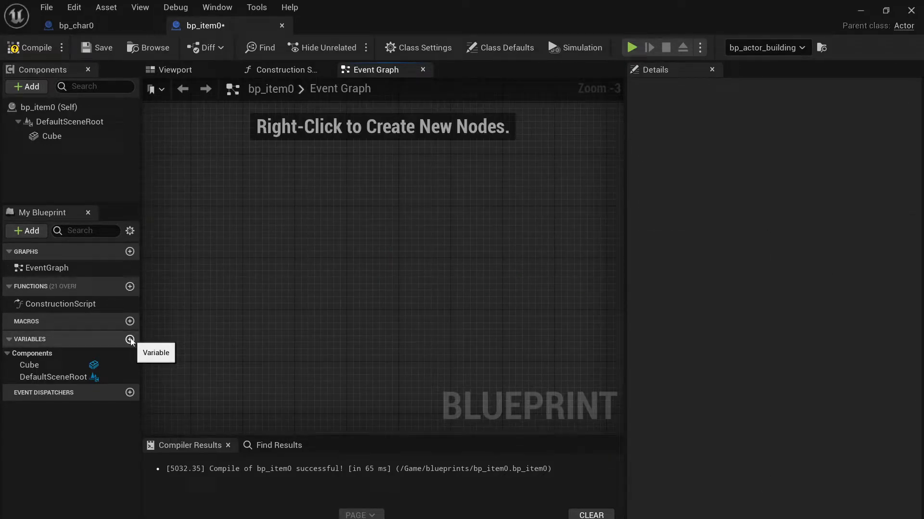
- Create a char0 variable of type Bp Char 0, then compile and save bp_item0
click(130, 340)
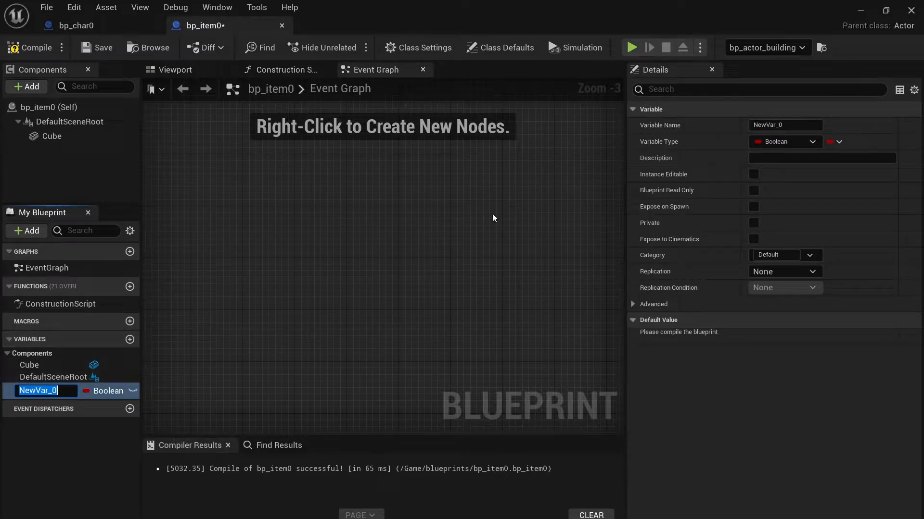
mouse_move(545, 174)
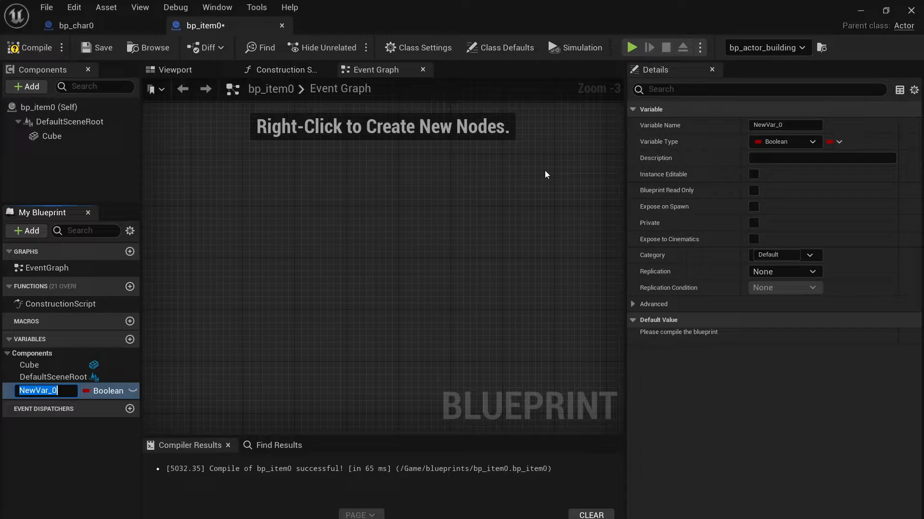
text(char0)
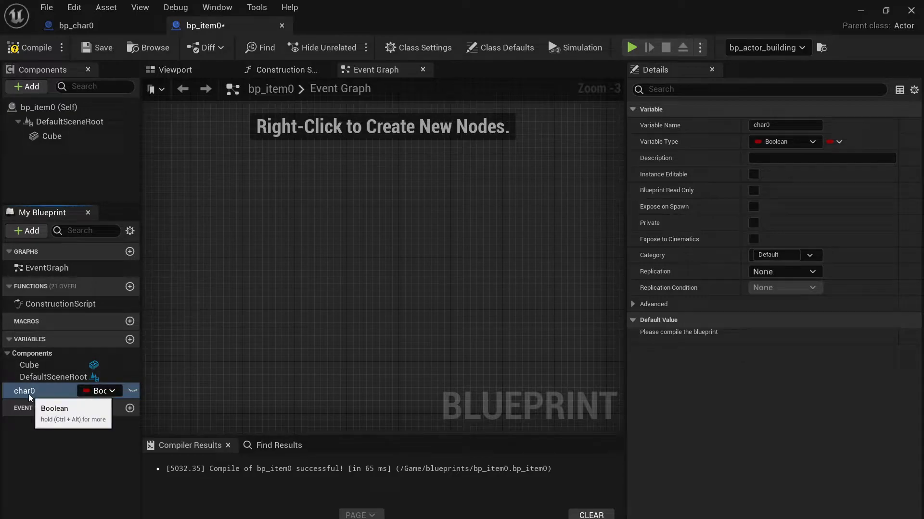
click(100, 391)
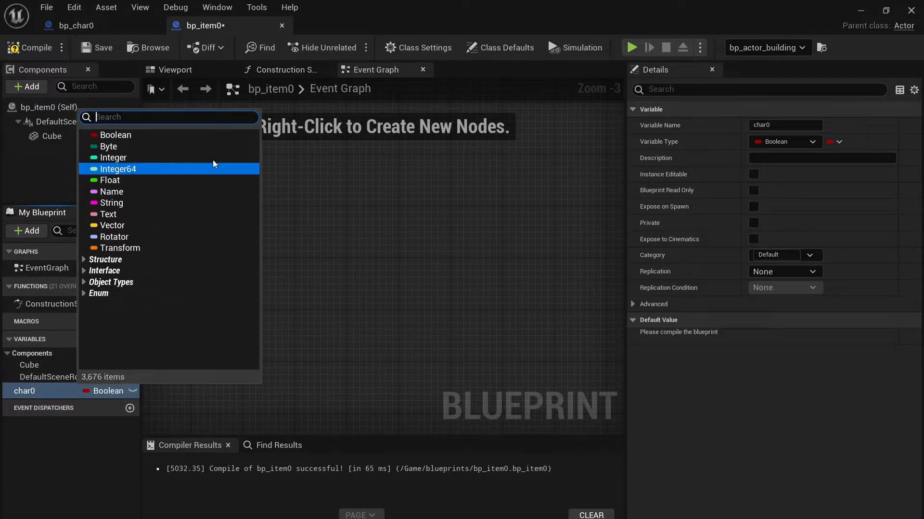
text(char)
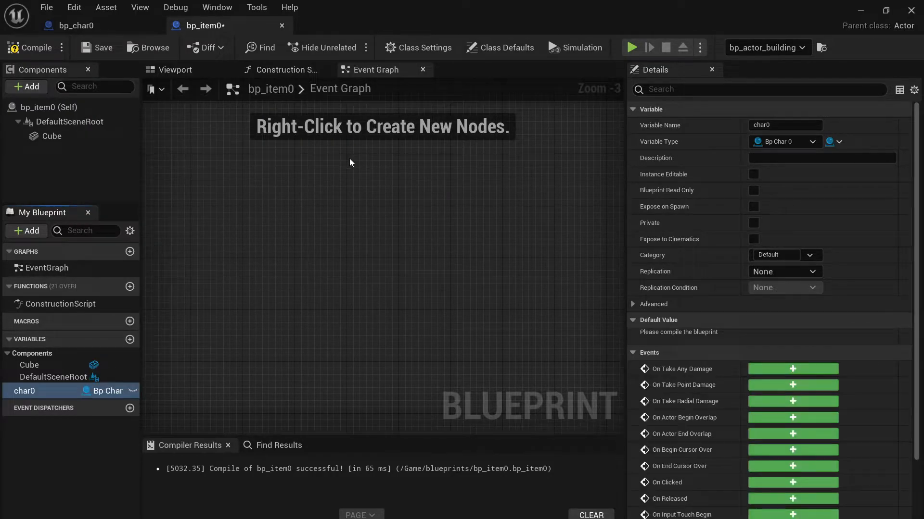
mouse_move(88, 391)
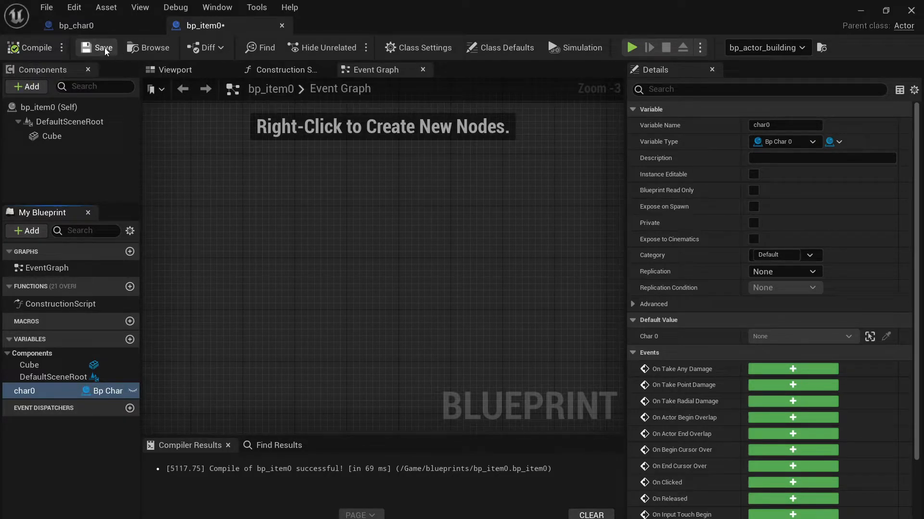
click(103, 48)
text(custom)
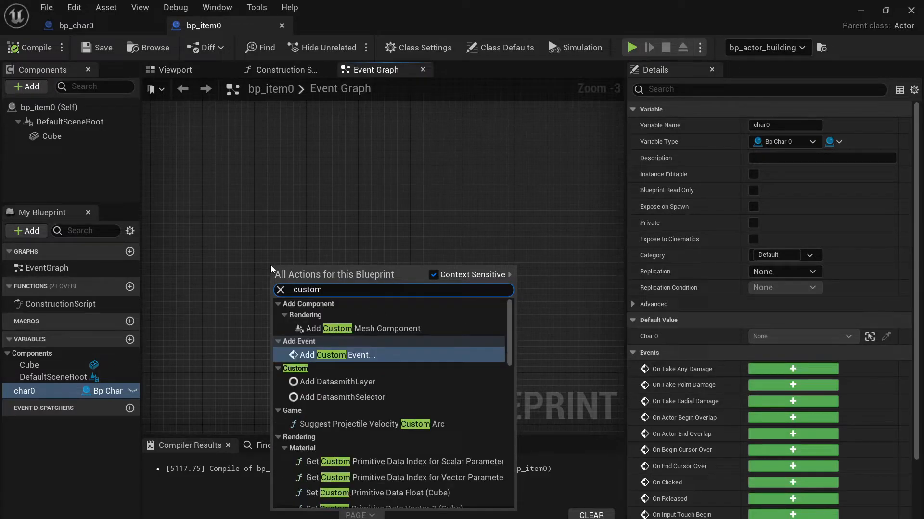
- Add a custom event to the graph and name it charRef
click(341, 355)
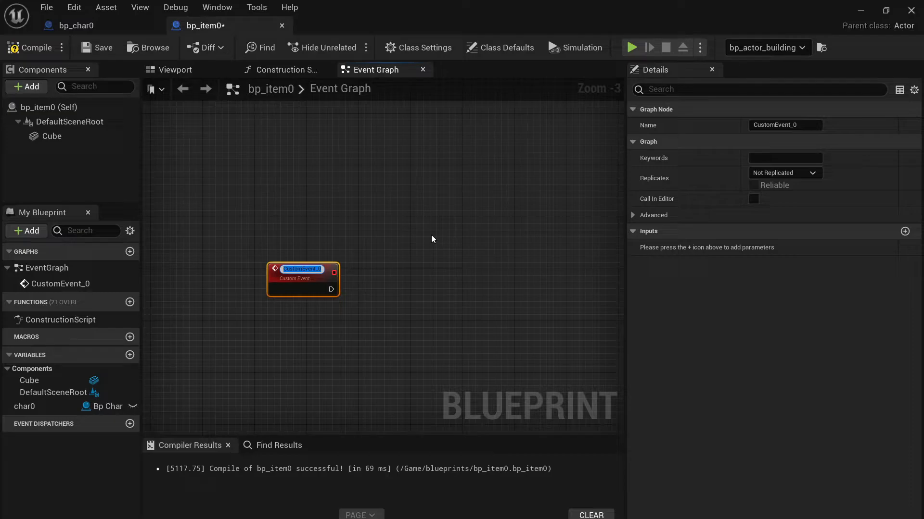
text(charRef)
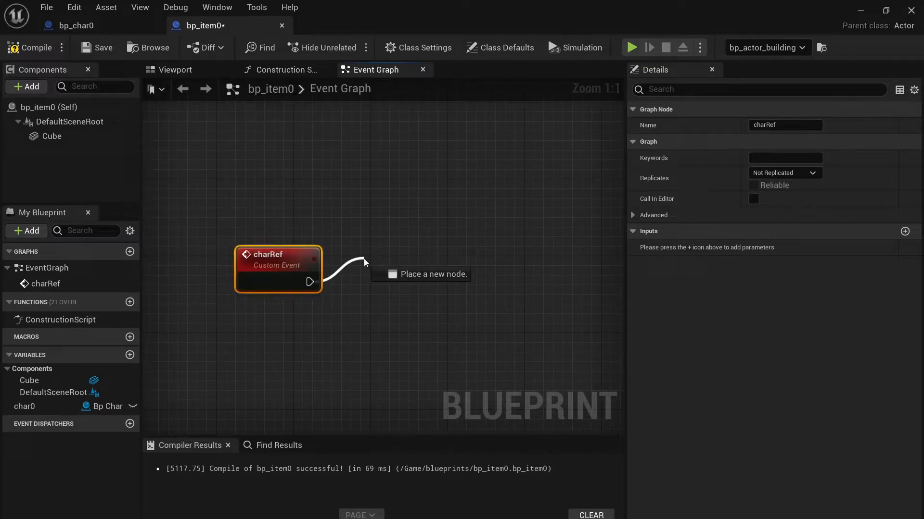
- From charRef, get all bp_char0 actors, take element 0 and store it in char0
text(get)
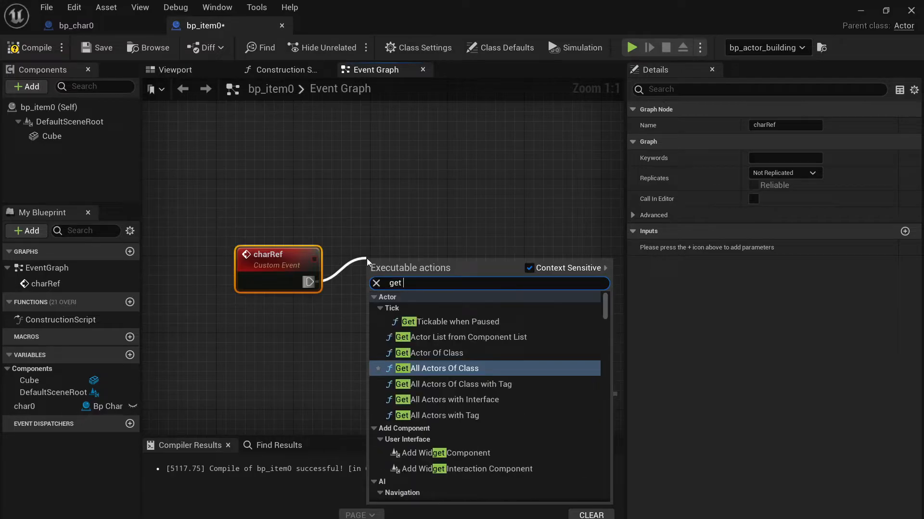
text(all)
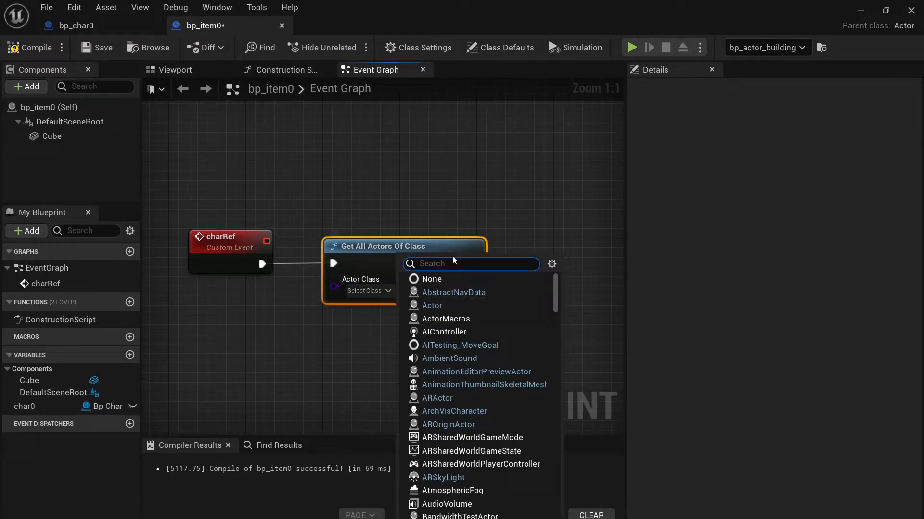
text(char)
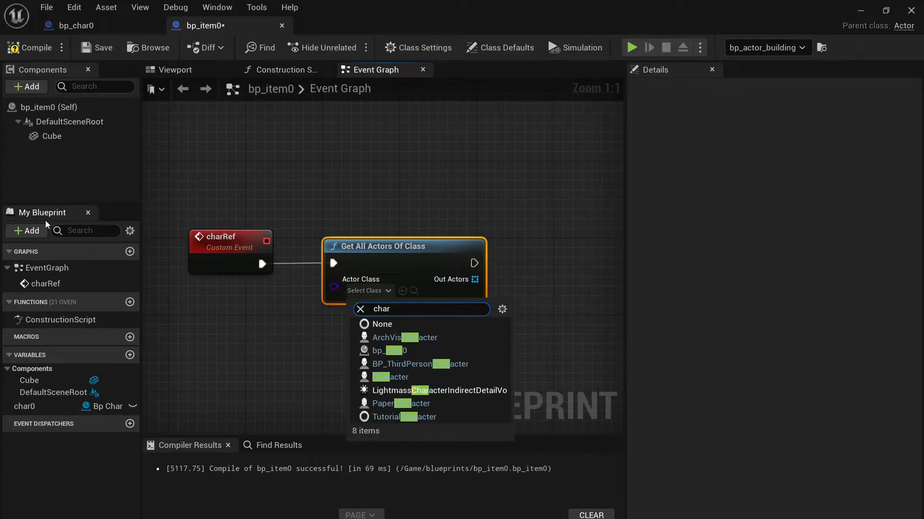
click(387, 351)
text(get)
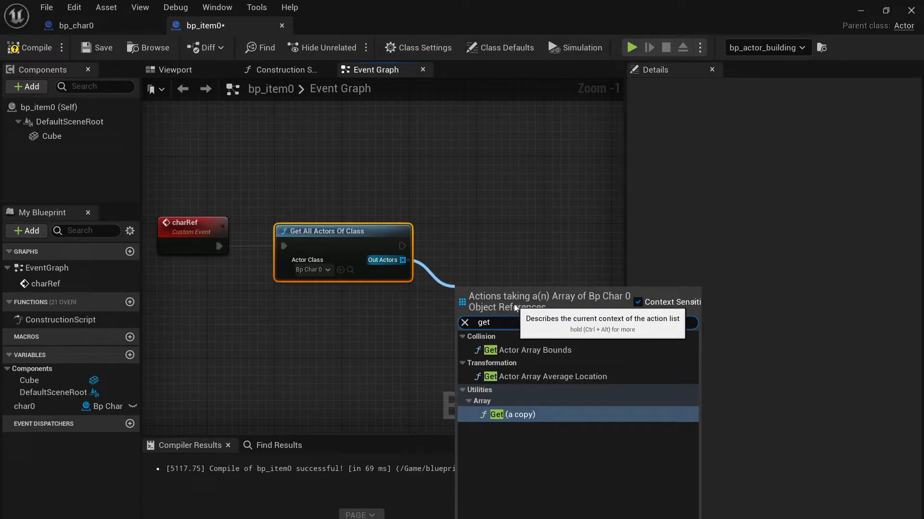
click(513, 413)
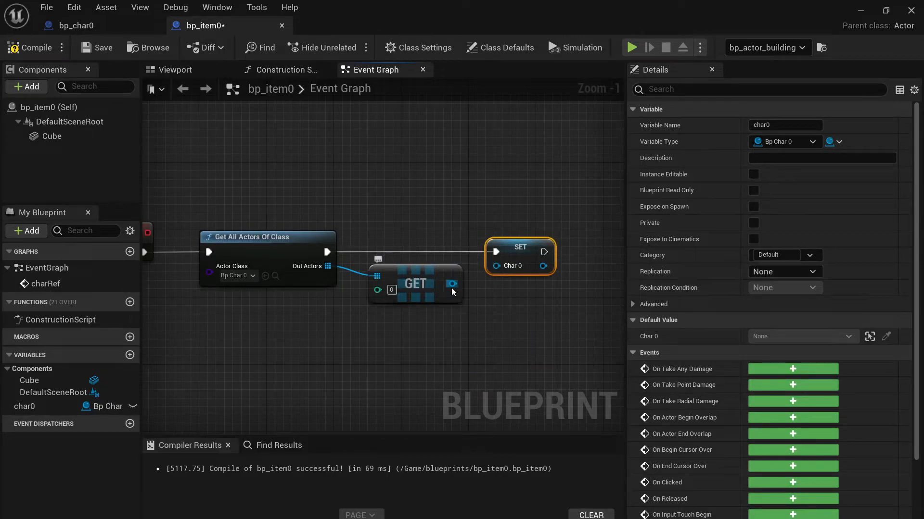
scroll(down, 3)
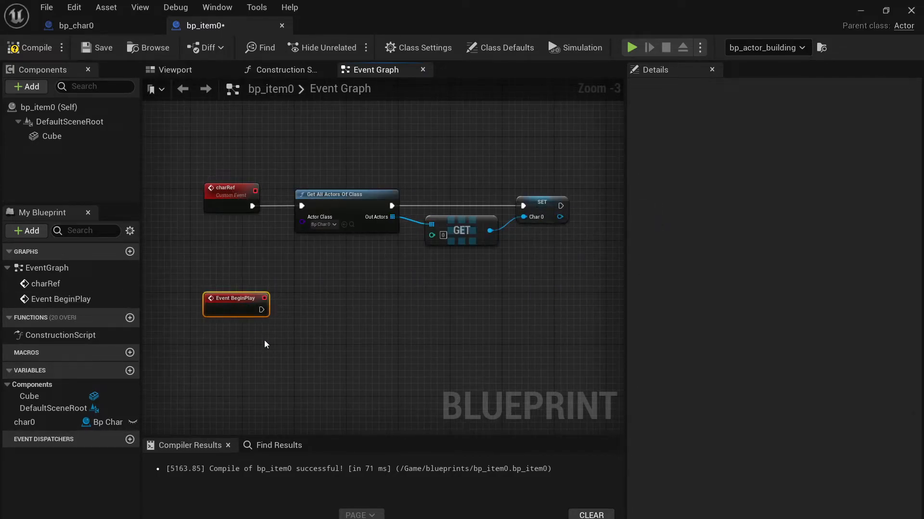
- Wire Event BeginPlay's exec output to call Char Ref, then select char0
drag(265, 308, 311, 313)
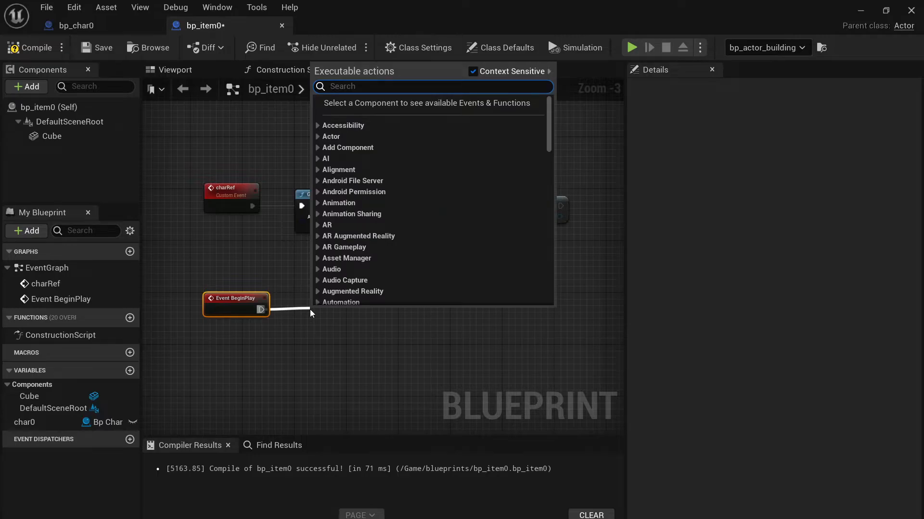
text(charre)
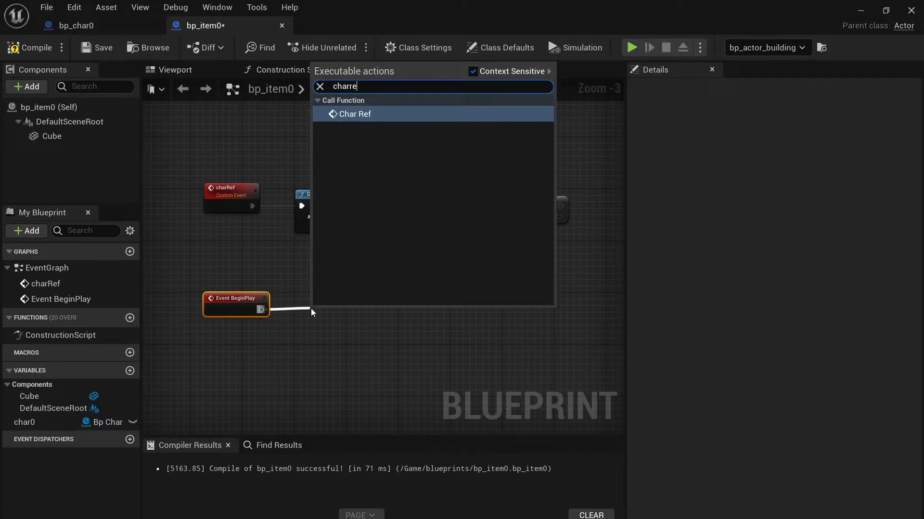
click(355, 113)
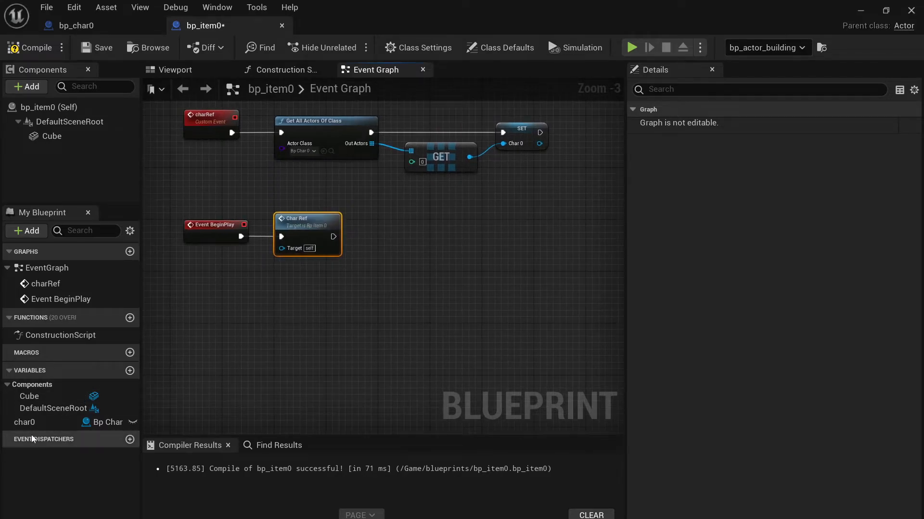
click(24, 422)
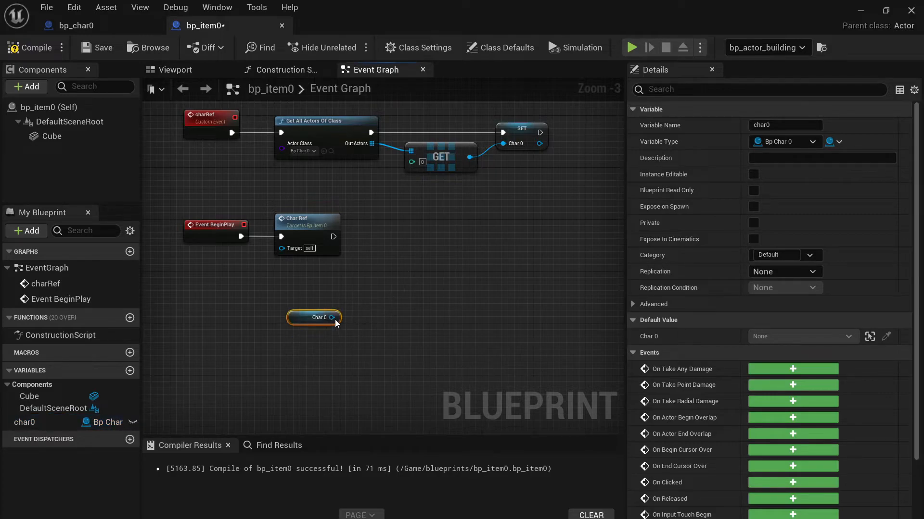
- Feed the Char 0 getter into a Get Player Score node and align them
drag(331, 318, 406, 311)
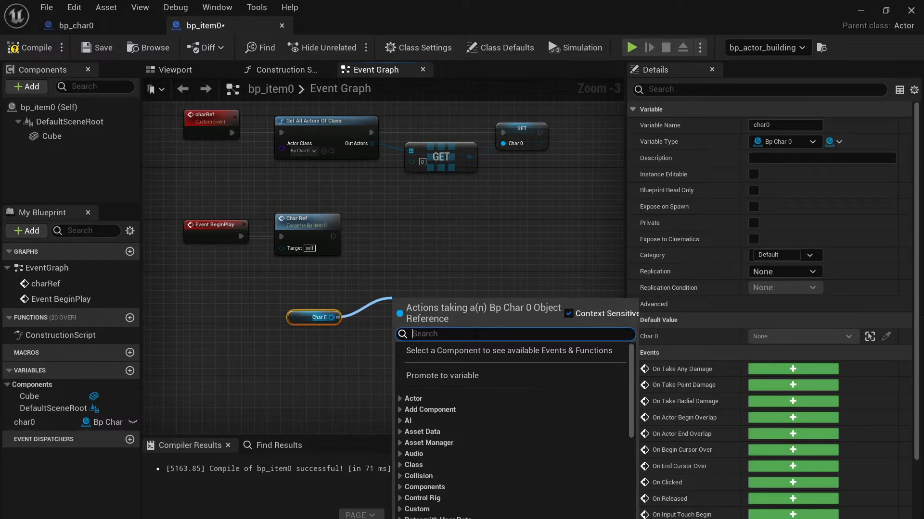
text(p)
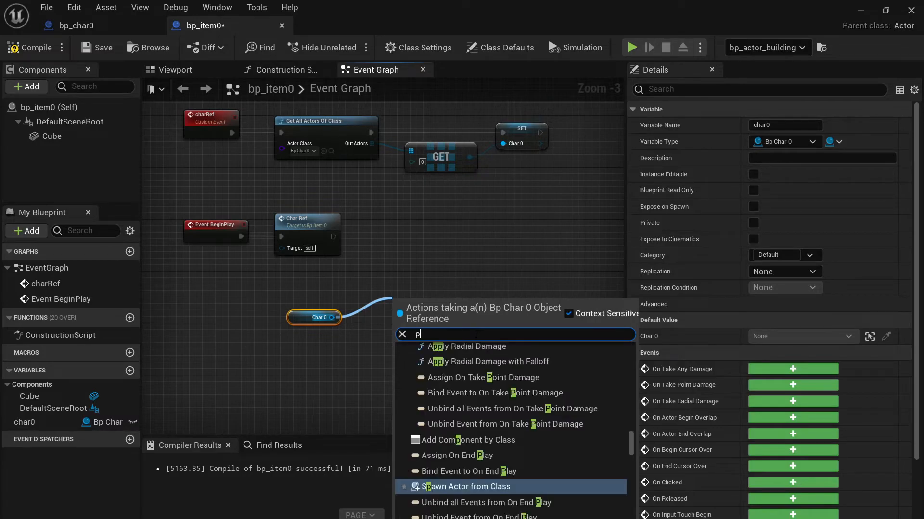
text(lay)
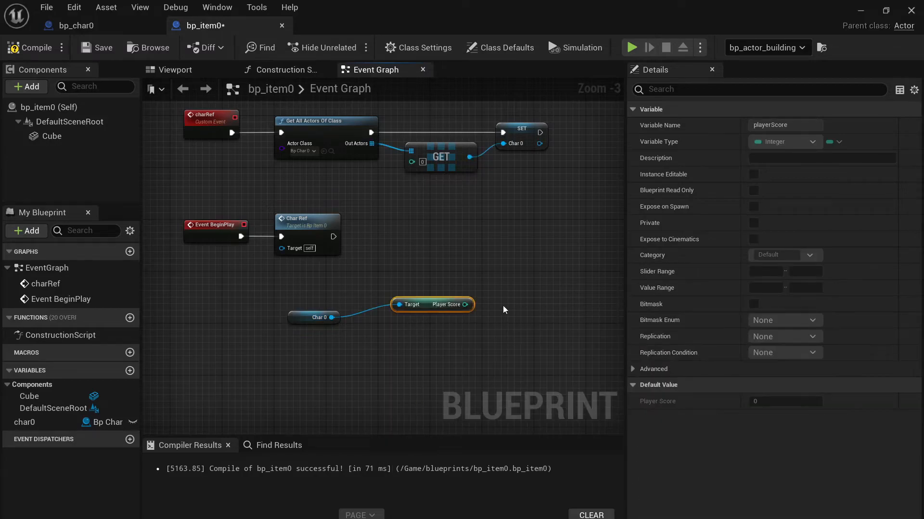
drag(432, 305, 412, 317)
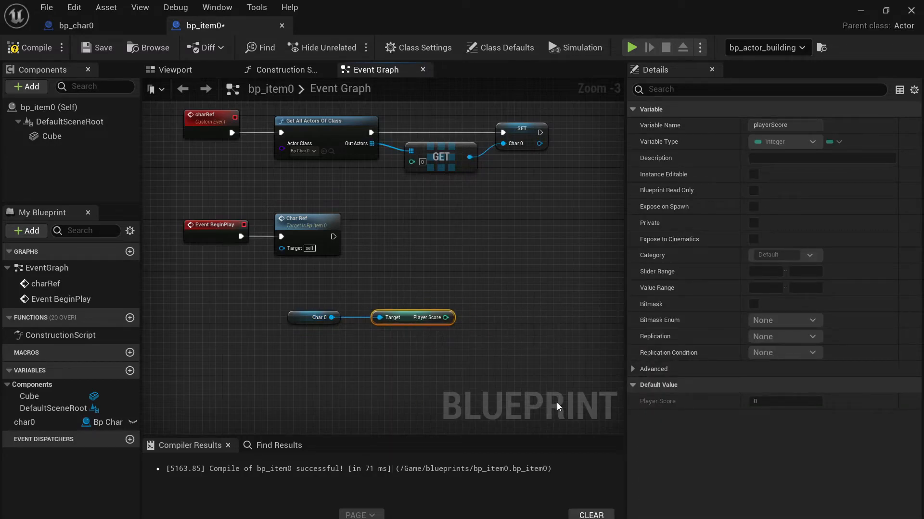
mouse_move(393, 344)
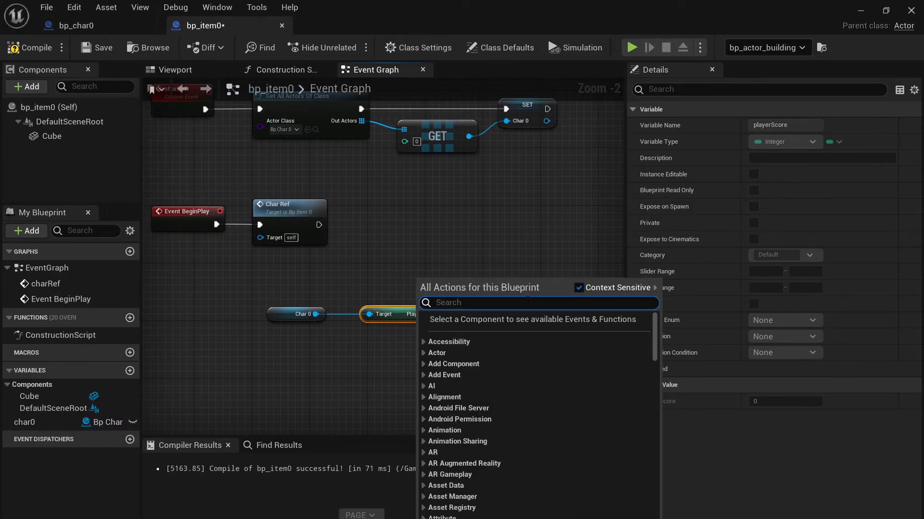
- Add an unconnected Print String node above the Player Score getter
text(print)
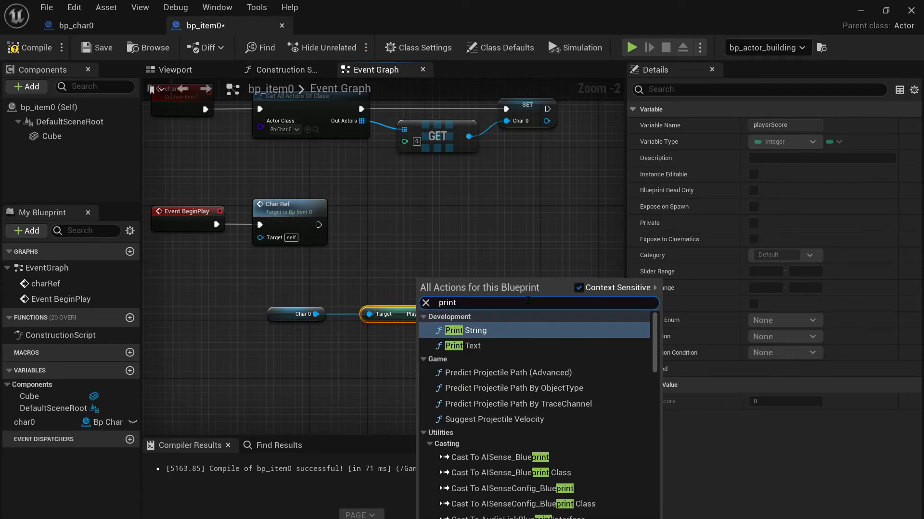
click(468, 330)
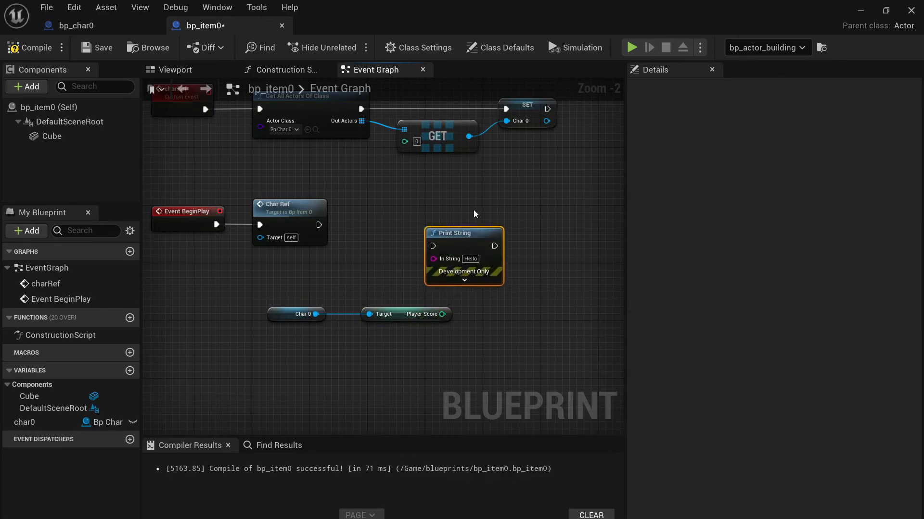